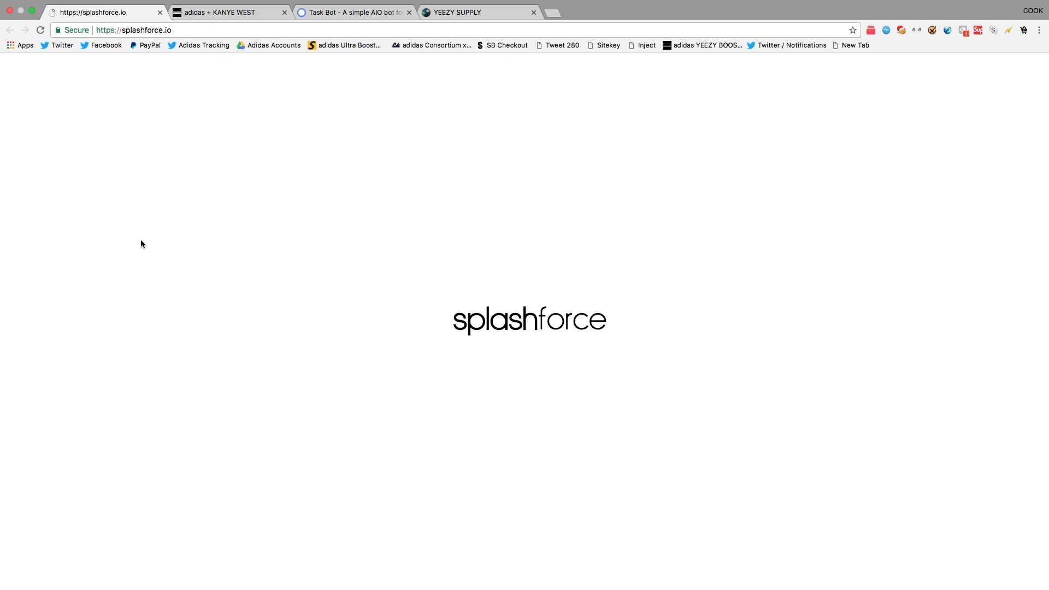
mouse_move(155, 152)
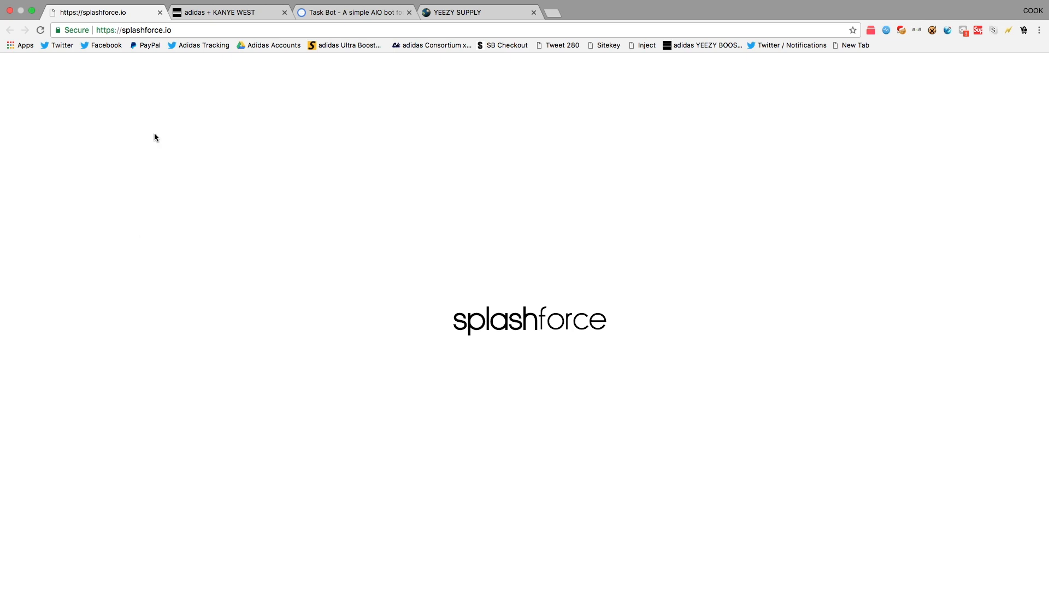
mouse_move(149, 94)
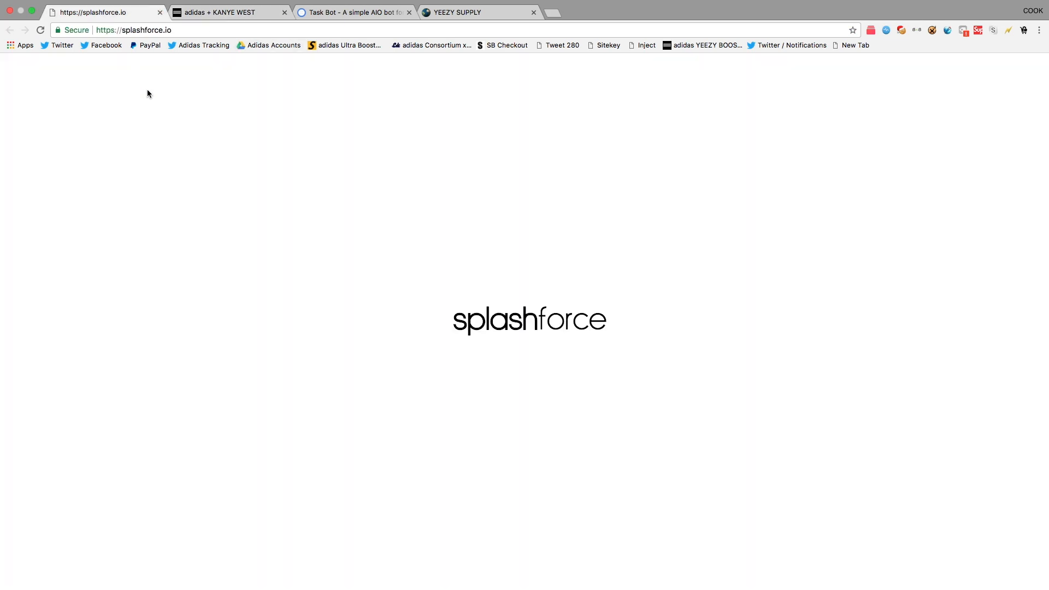
mouse_move(240, 152)
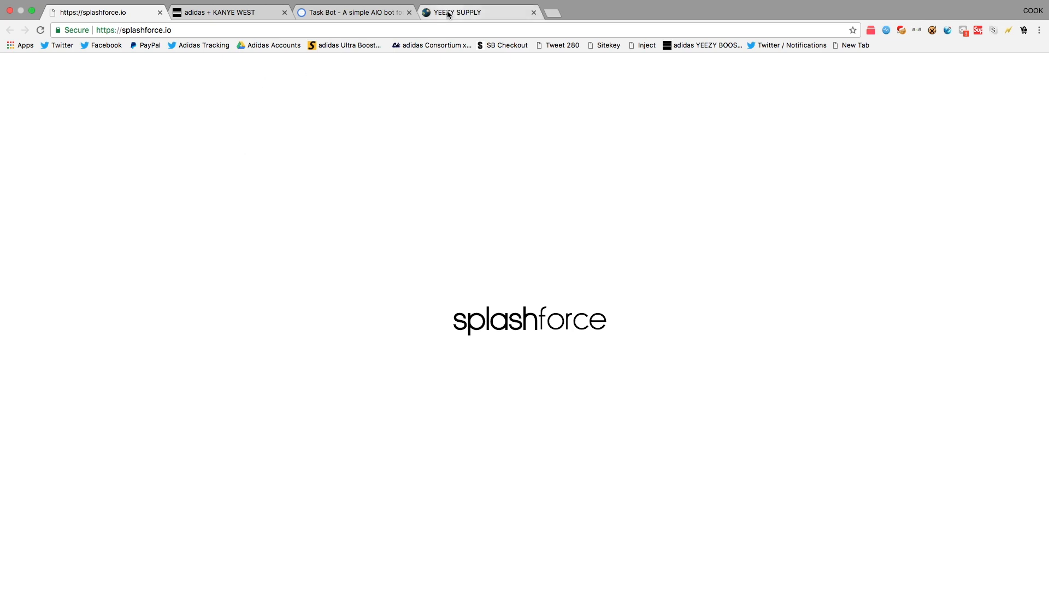
Review TaskBot's App Features and Supported Retailers, then bring up the Yeezy Supply store.
left_click(358, 12)
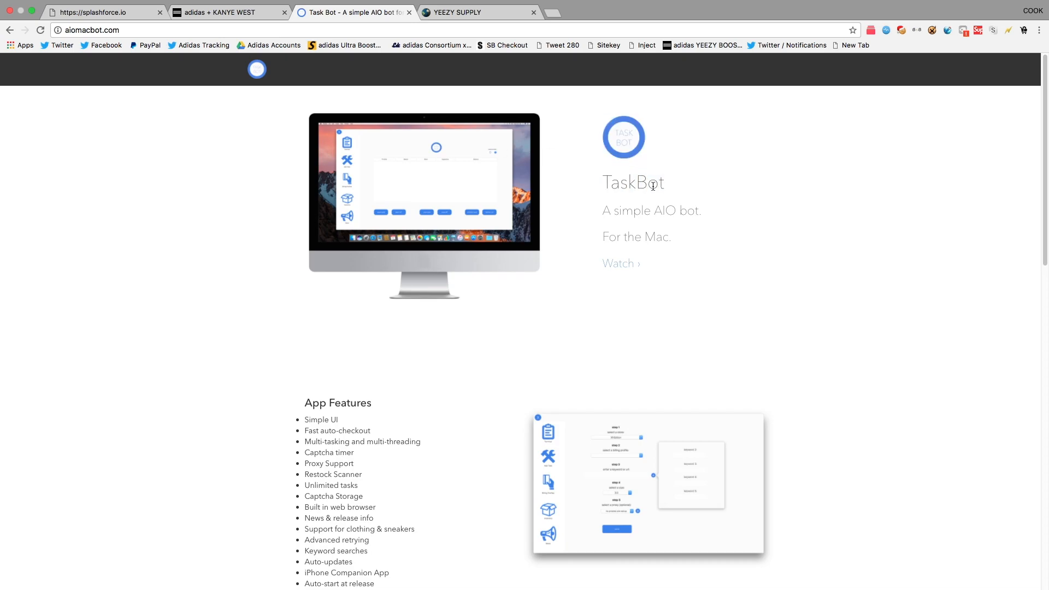
scroll("down", 3)
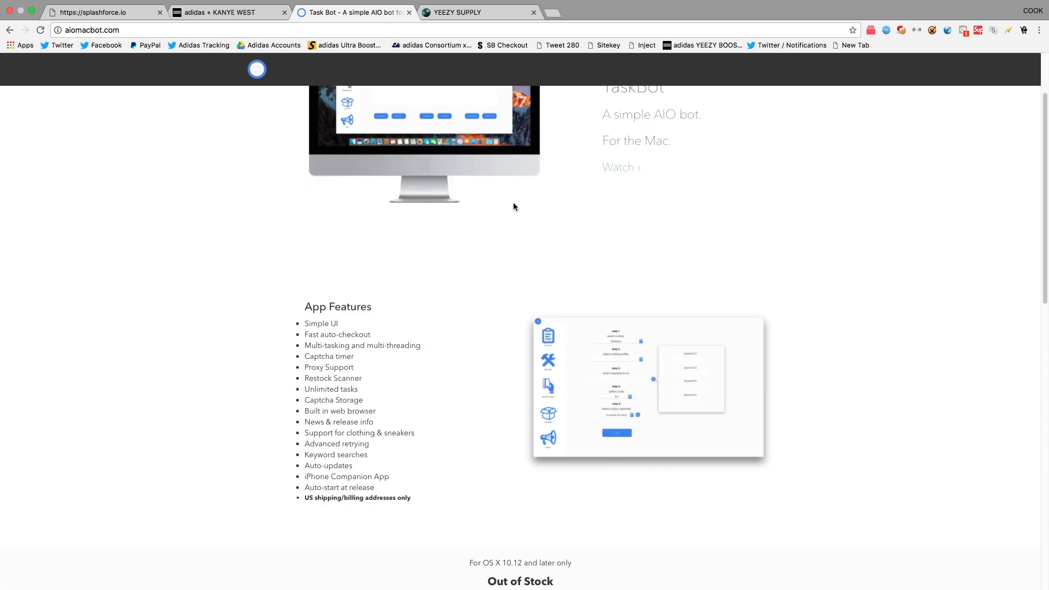
scroll("down", 3)
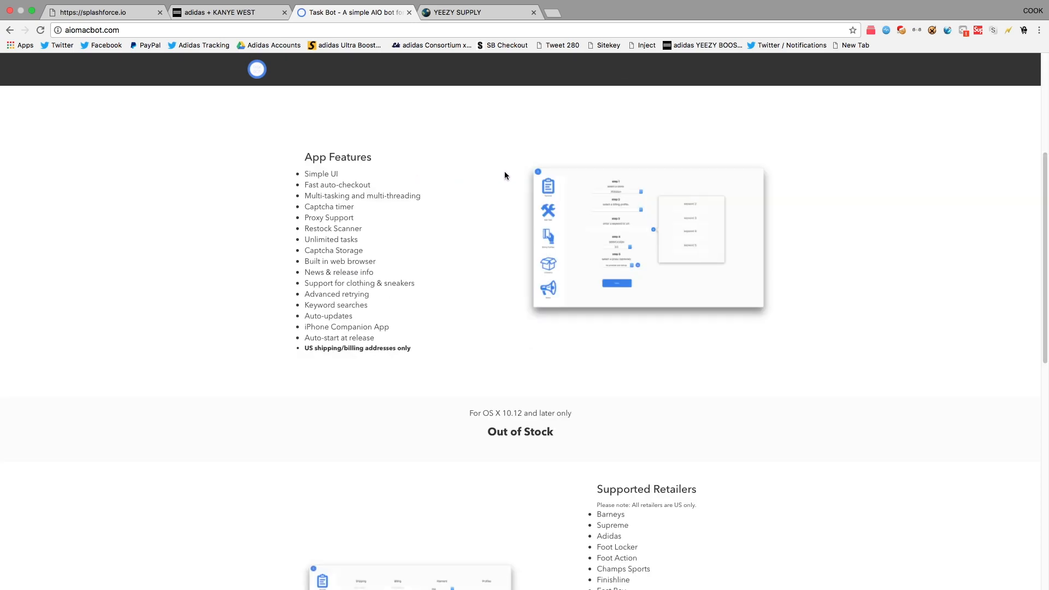
scroll("down", 3)
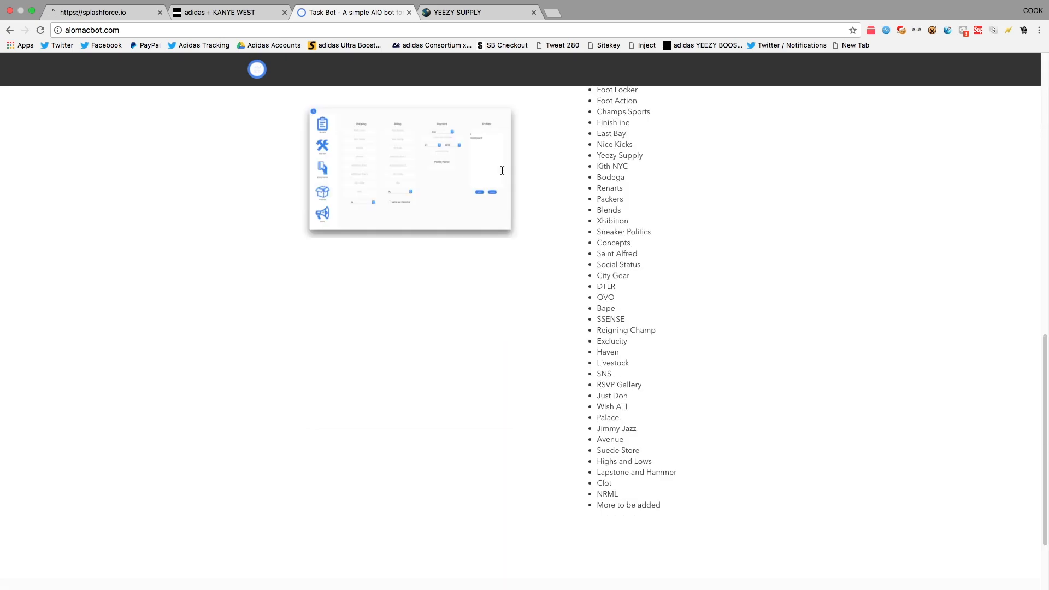
left_click(460, 12)
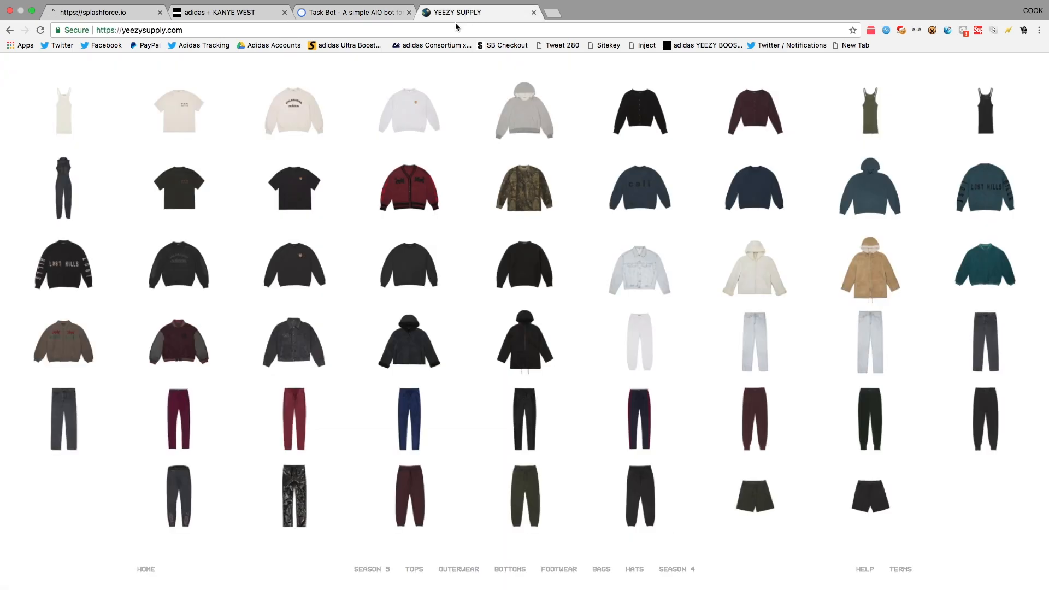
mouse_move(380, 71)
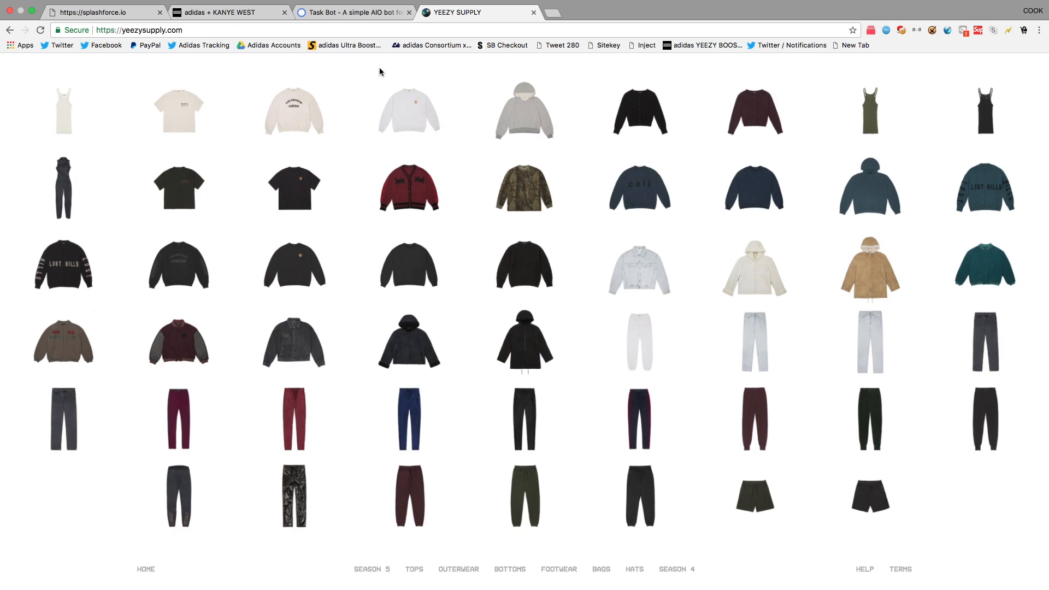
Look through the adidas Yeezy Powerphase and Boost 350 V2 releases, then return to Splashforce.
left_click(227, 12)
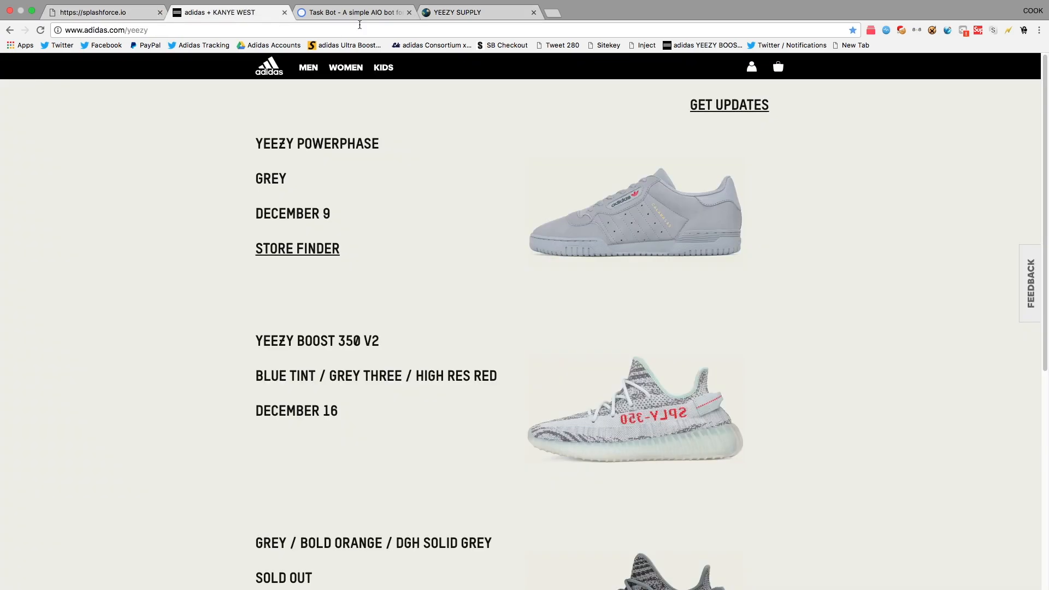
scroll("down", 3)
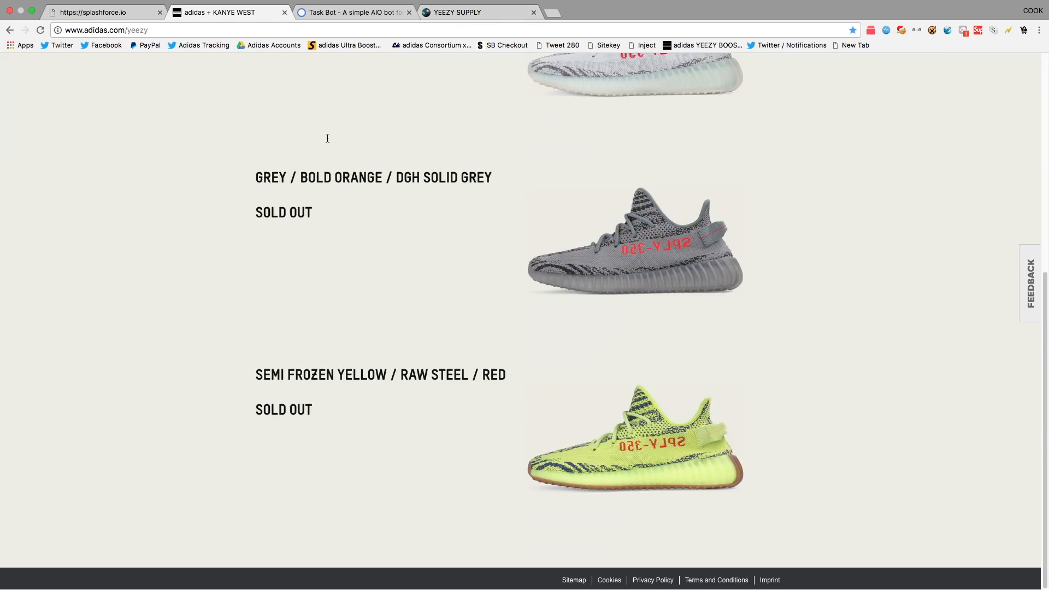
scroll("up", 3)
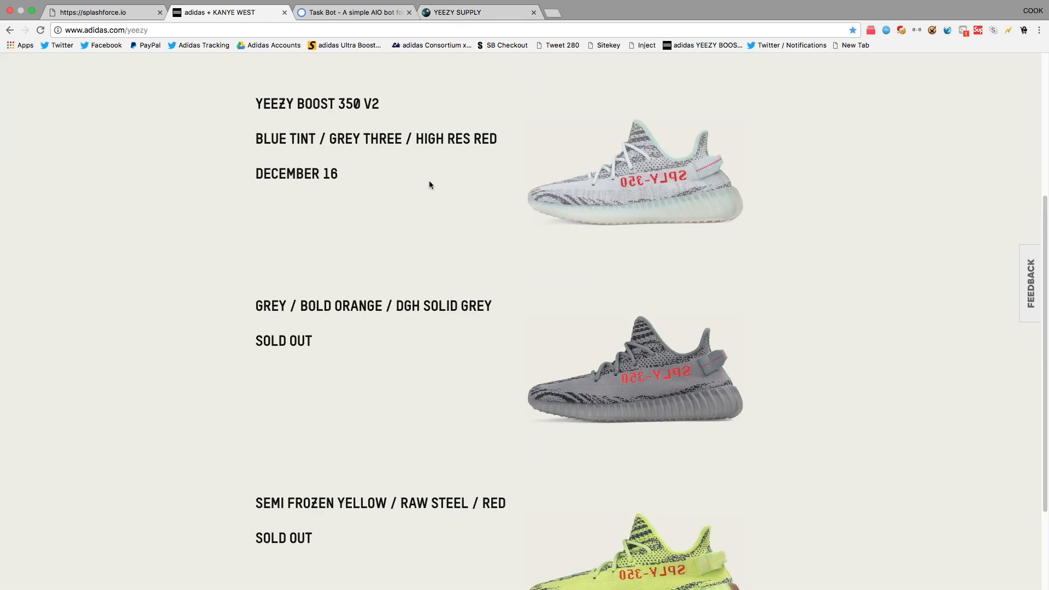
left_click(87, 12)
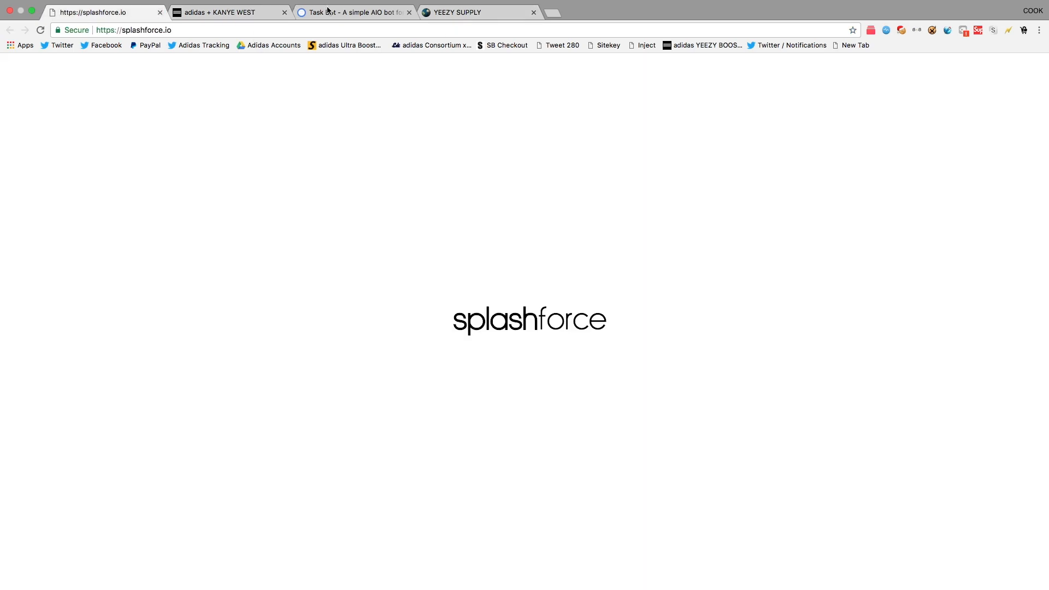
Revisit TaskBot's supported retailers list and return to the adidas Yeezy release page.
left_click(353, 9)
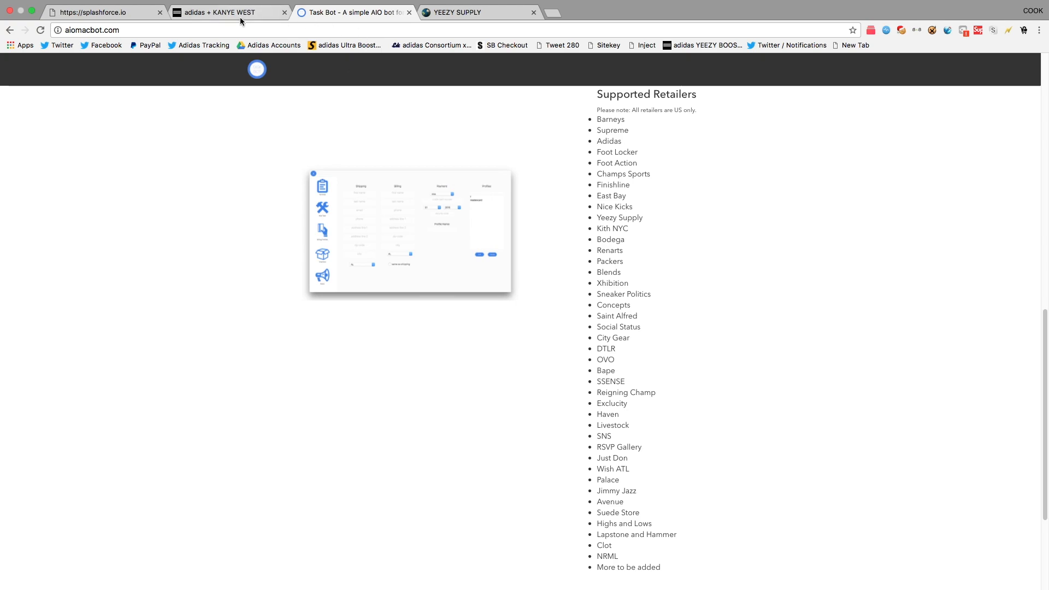
left_click(220, 12)
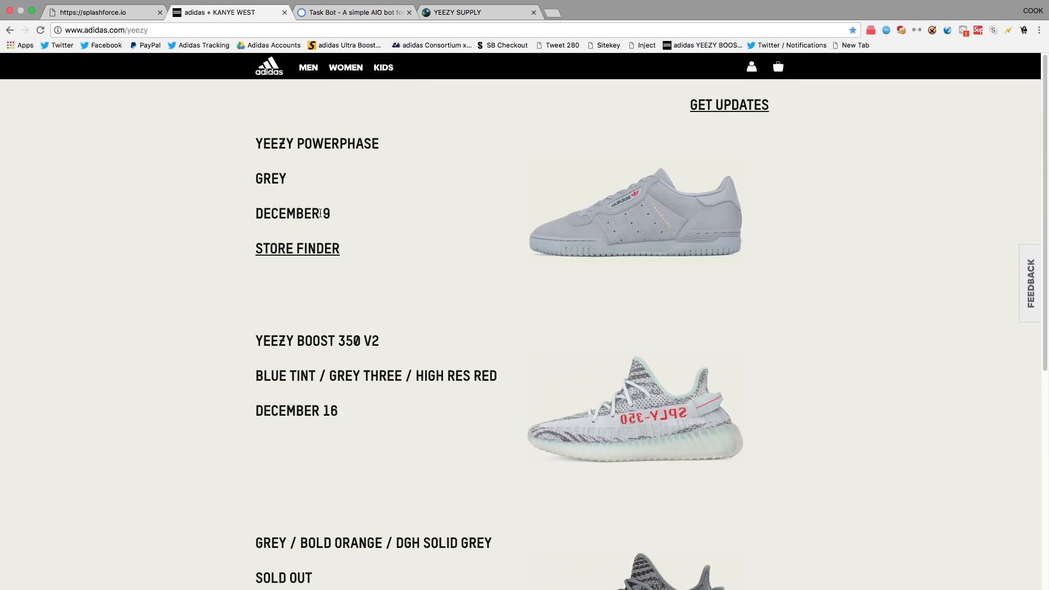